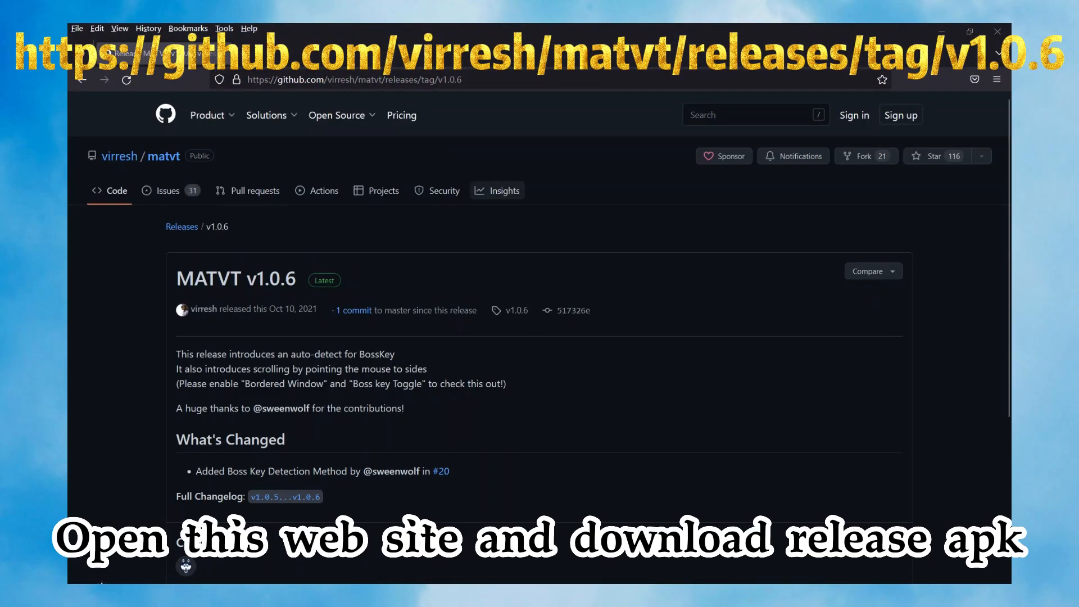
Scroll to the release assets and download matvt-app-release-v1.0.6.apk.
{"action": "scroll", "scroll_direction": "down", "scroll_amount": 3}
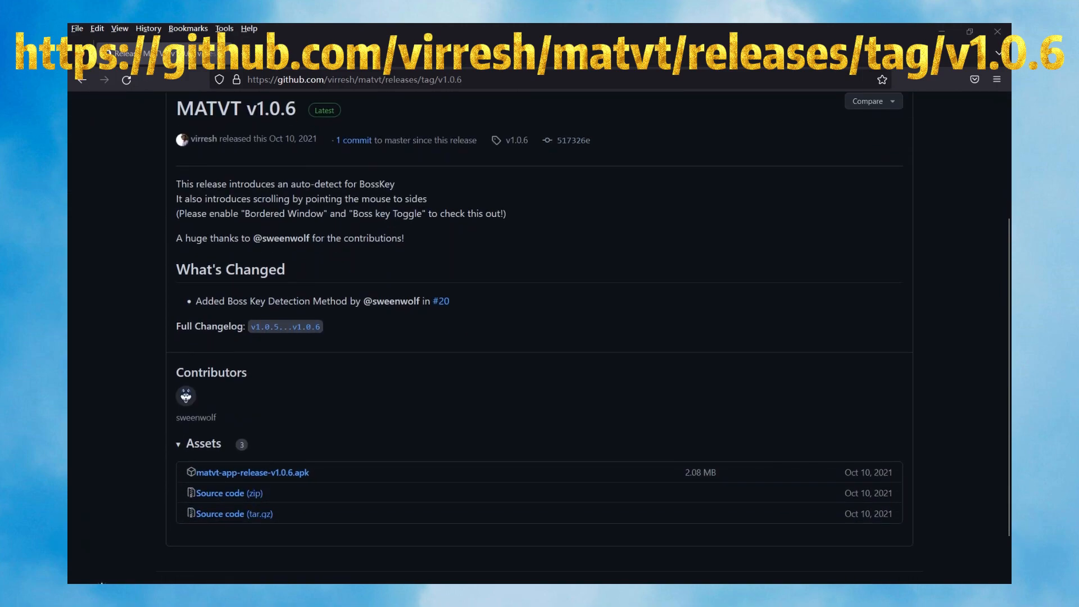
{"action": "scroll", "scroll_direction": "down", "scroll_amount": 3}
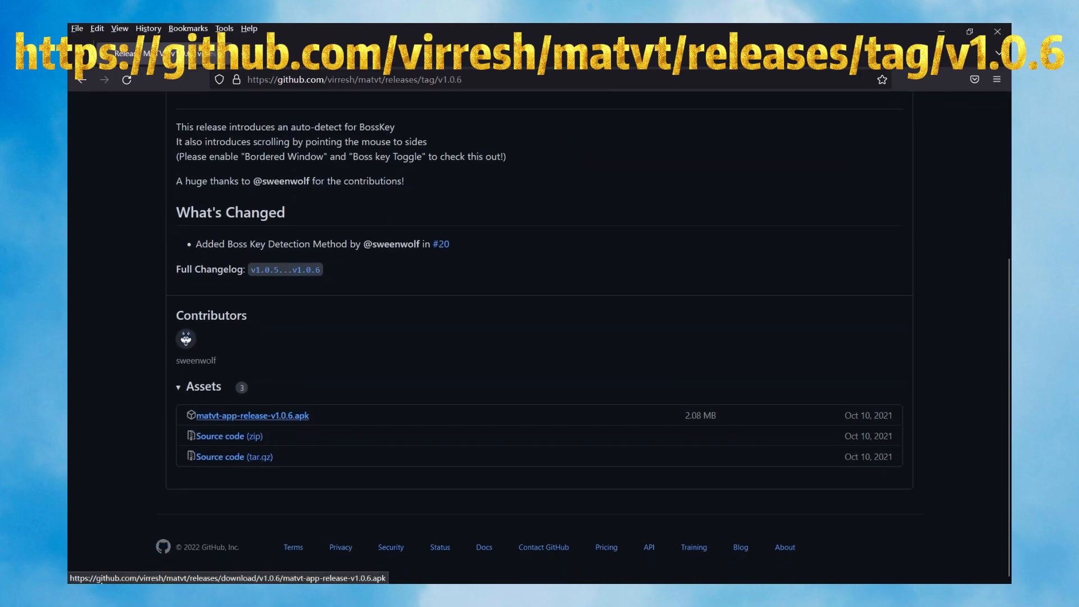
{"action": "left_click", "coordinate": [251, 415]}
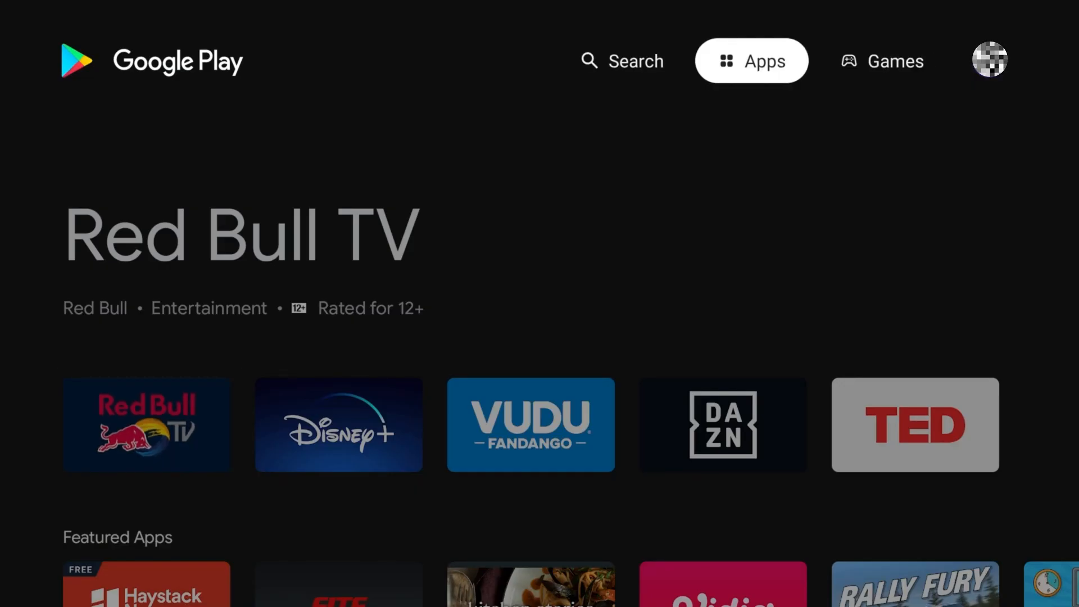
Search Google Play for 'sideload buddy' and install Sideload Buddy for TV.
{"action": "left_click", "coordinate": [620, 61]}
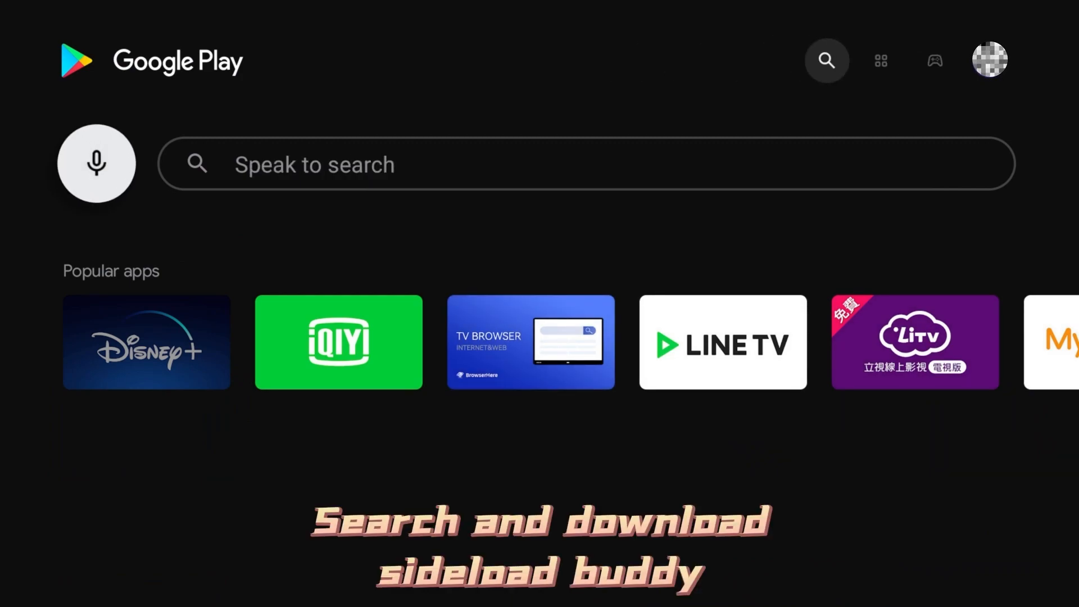
{"action": "type", "text": "sideload buddy"}
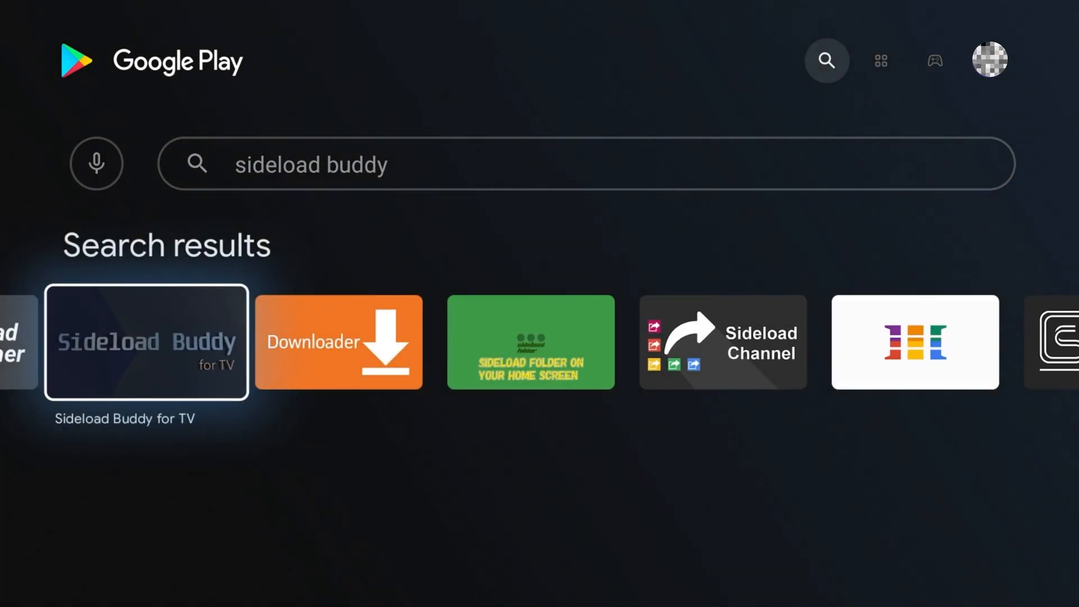
{"action": "left_click", "coordinate": [147, 342]}
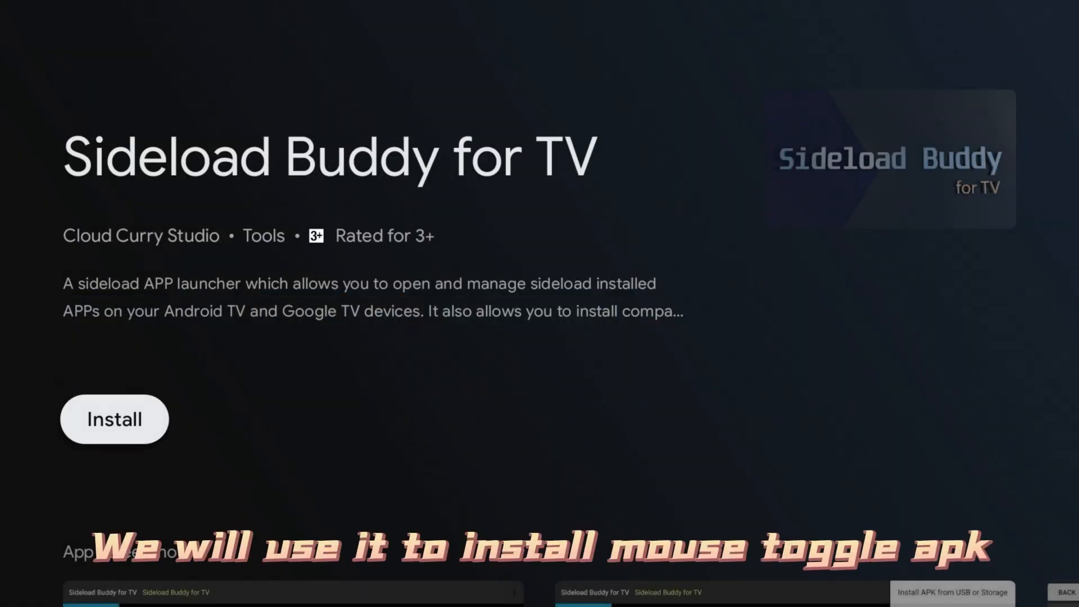
{"action": "left_click", "coordinate": [114, 419]}
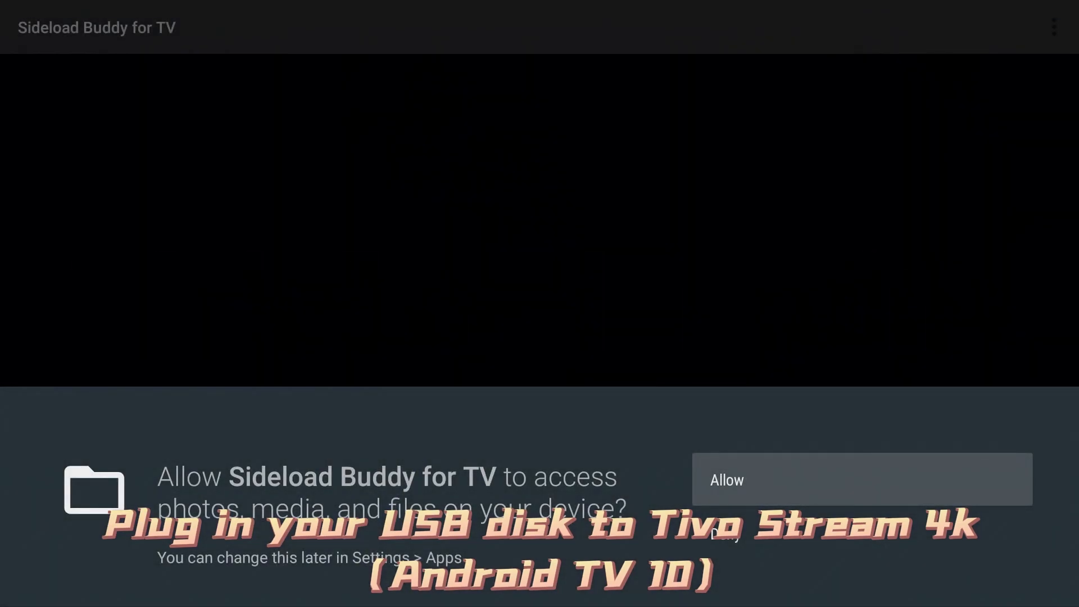
Grant Sideload Buddy file access and browse to the USB drive F2CC-92B3.
{"action": "left_click", "coordinate": [862, 480]}
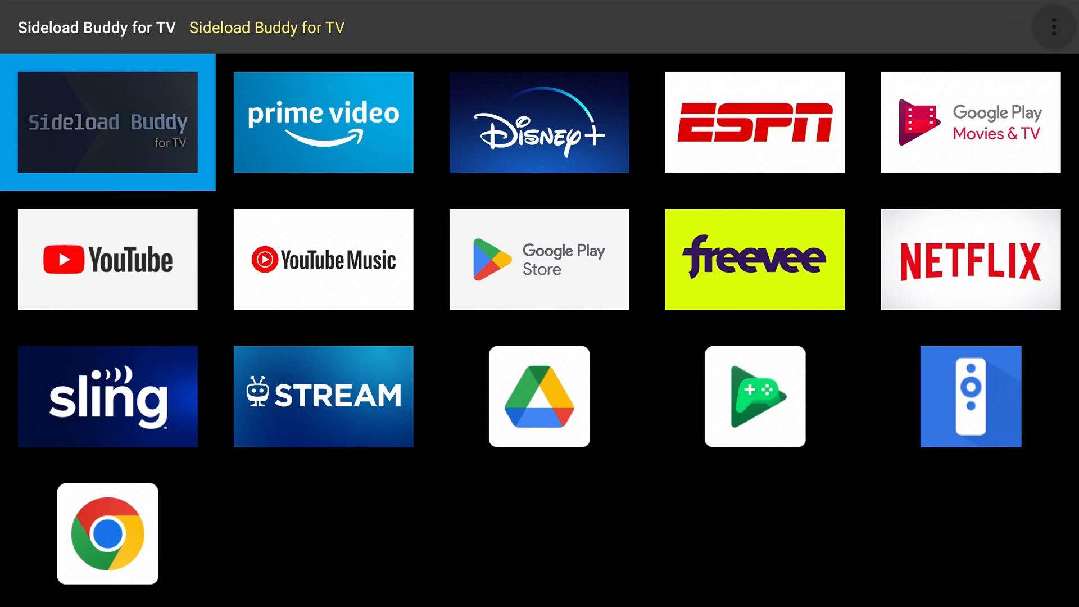
{"action": "left_click", "coordinate": [107, 122]}
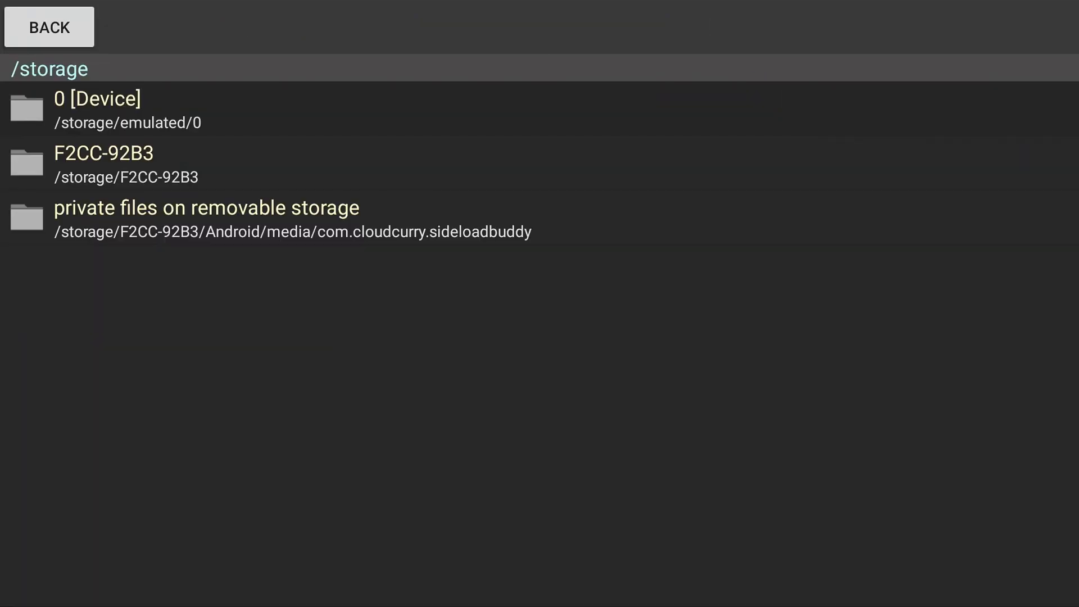
{"action": "left_click", "coordinate": [103, 164]}
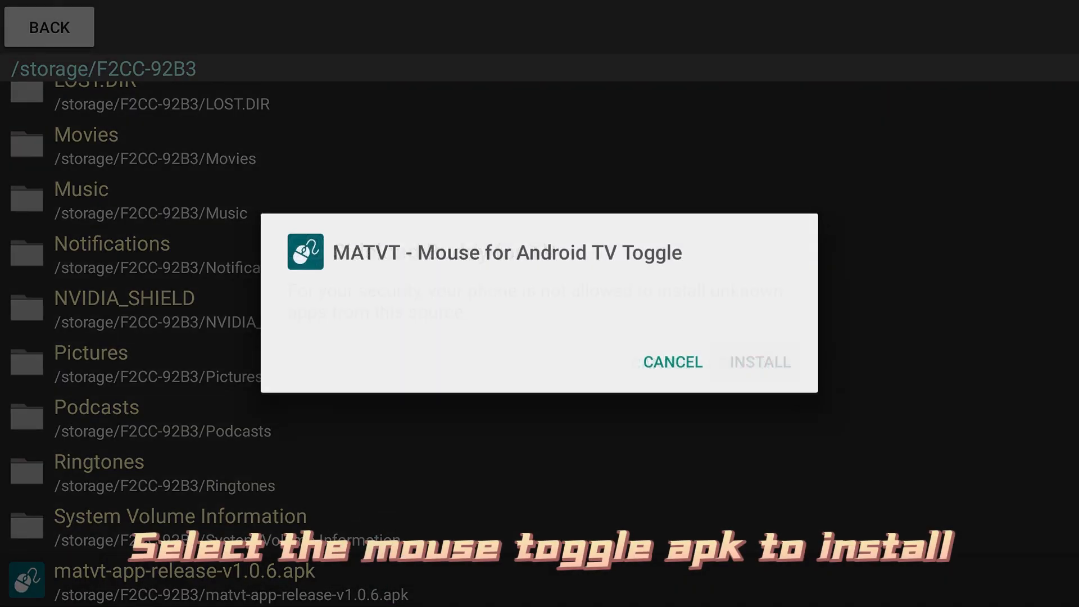
Dismiss the blocked-install prompt, reselect matvt-app-release-v1.0.6.apk and install MATVT.
{"action": "left_click", "coordinate": [672, 362]}
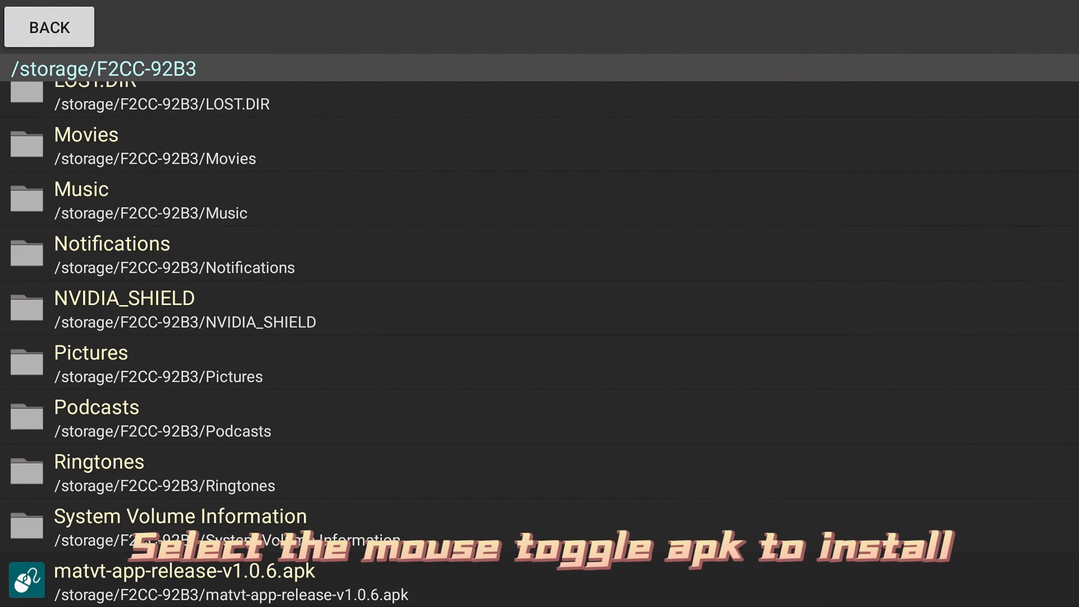
{"action": "left_click", "coordinate": [175, 582]}
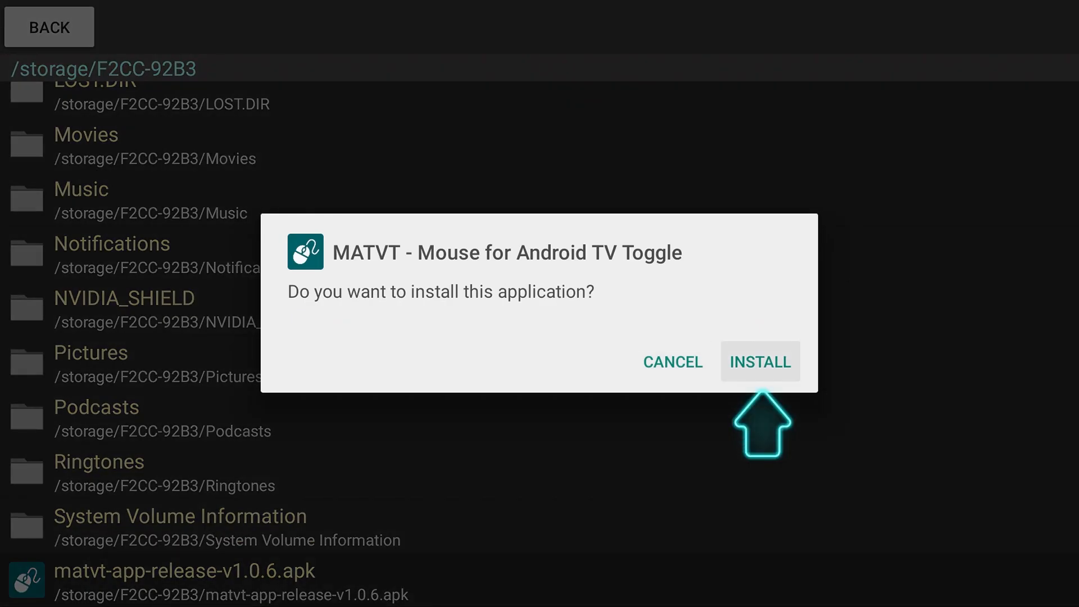
{"action": "left_click", "coordinate": [760, 361]}
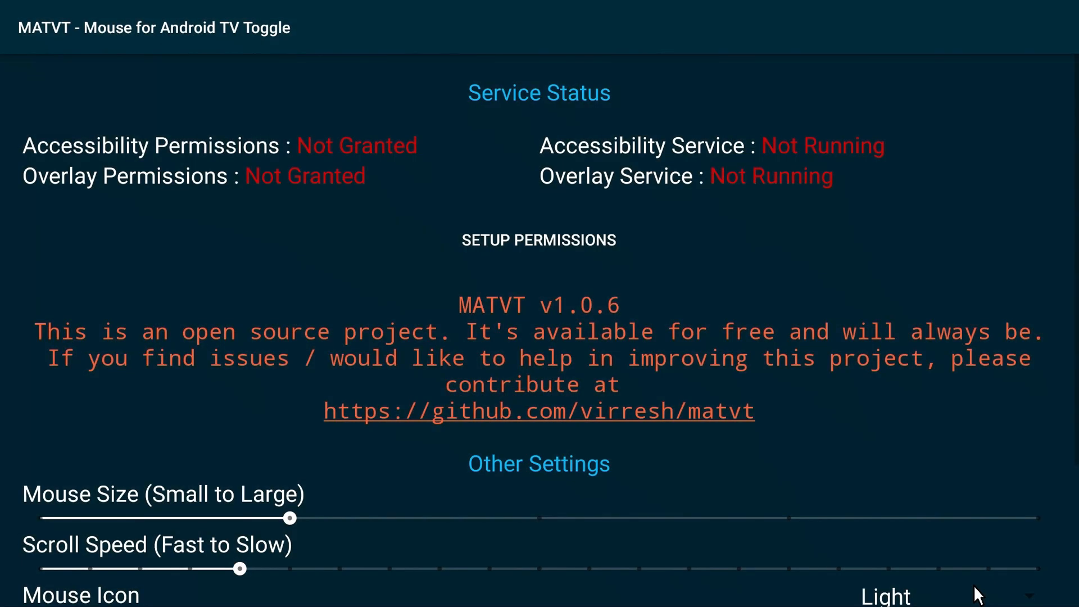
Turn on MATVT's 'display over other apps' permission from Setup Permissions.
{"action": "left_click", "coordinate": [540, 240]}
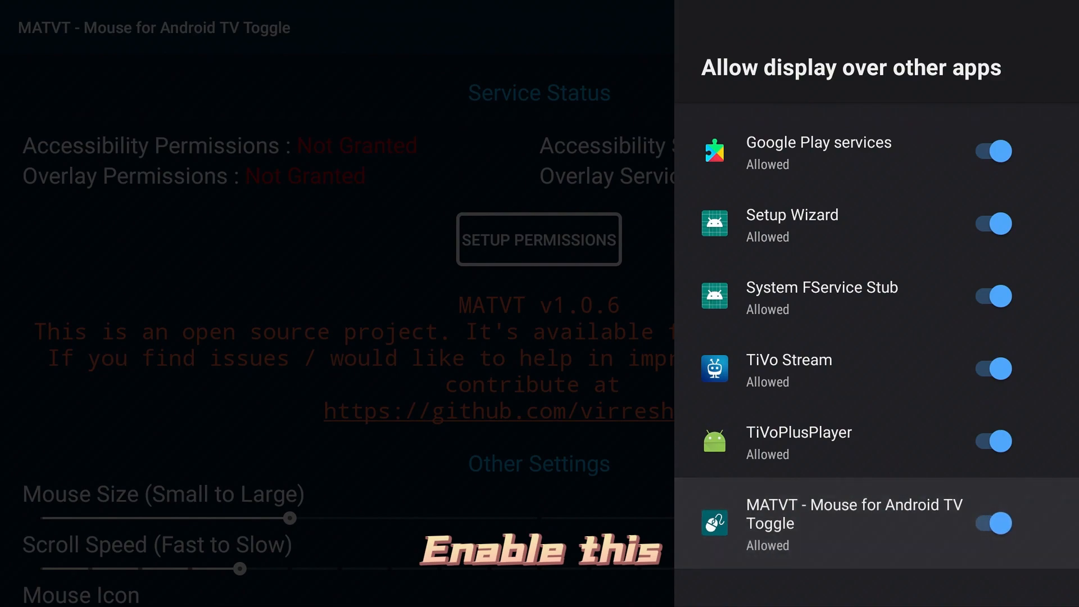
{"action": "left_click", "coordinate": [990, 524]}
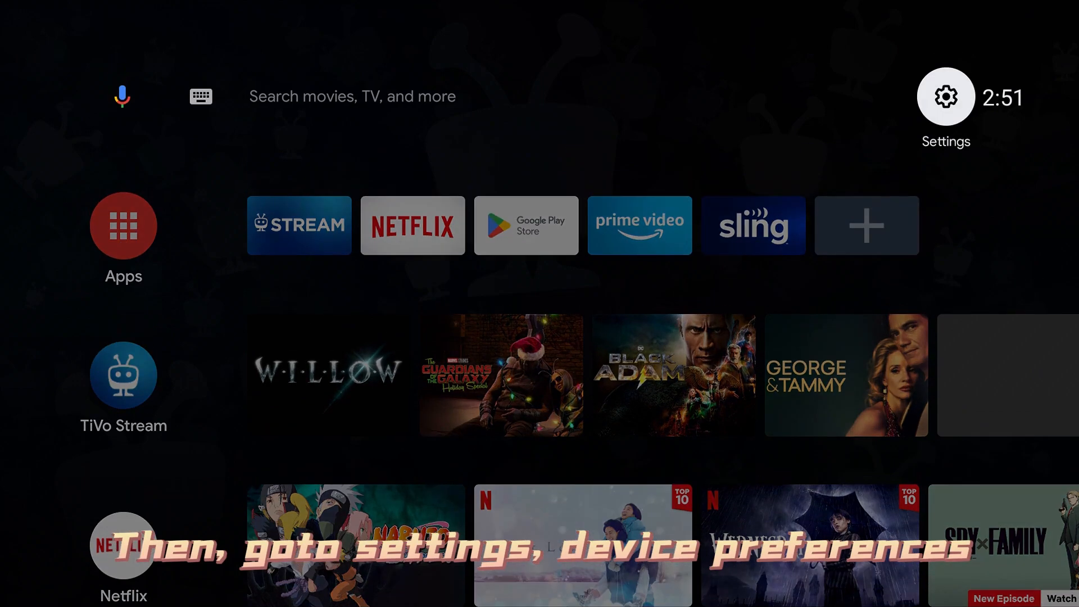
Enable Mouse Toggle Service under Settings > Accessibility and return.
{"action": "left_click", "coordinate": [945, 96]}
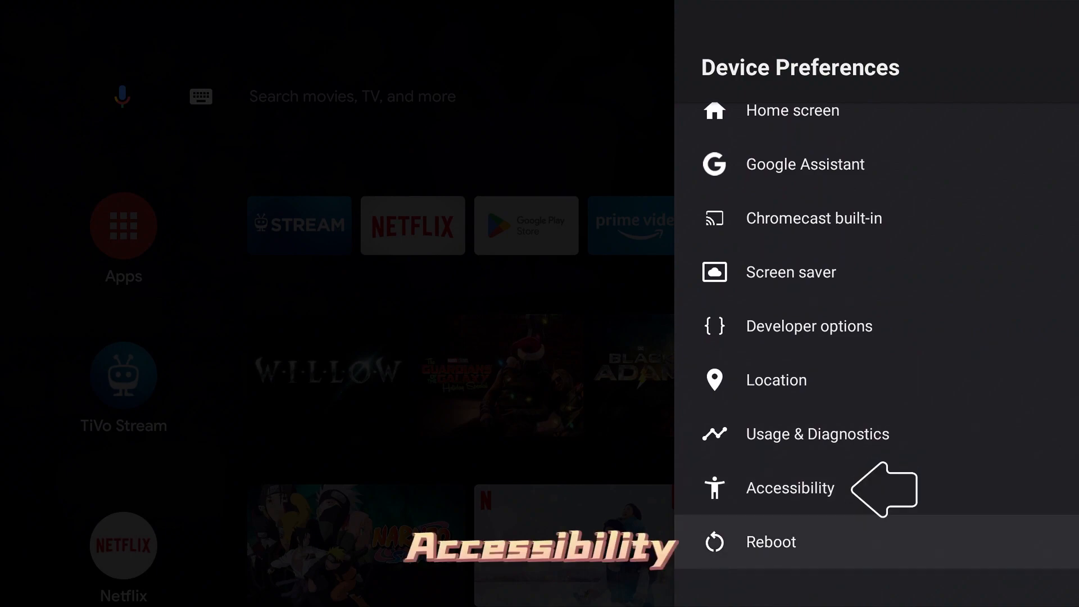
{"action": "left_click", "coordinate": [790, 488]}
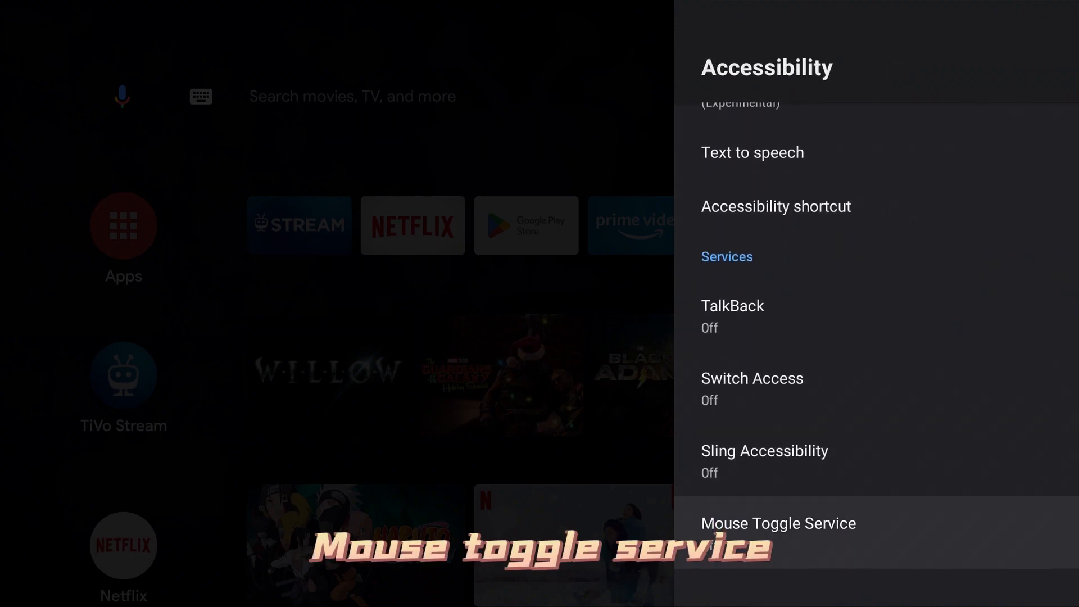
{"action": "left_click", "coordinate": [778, 524]}
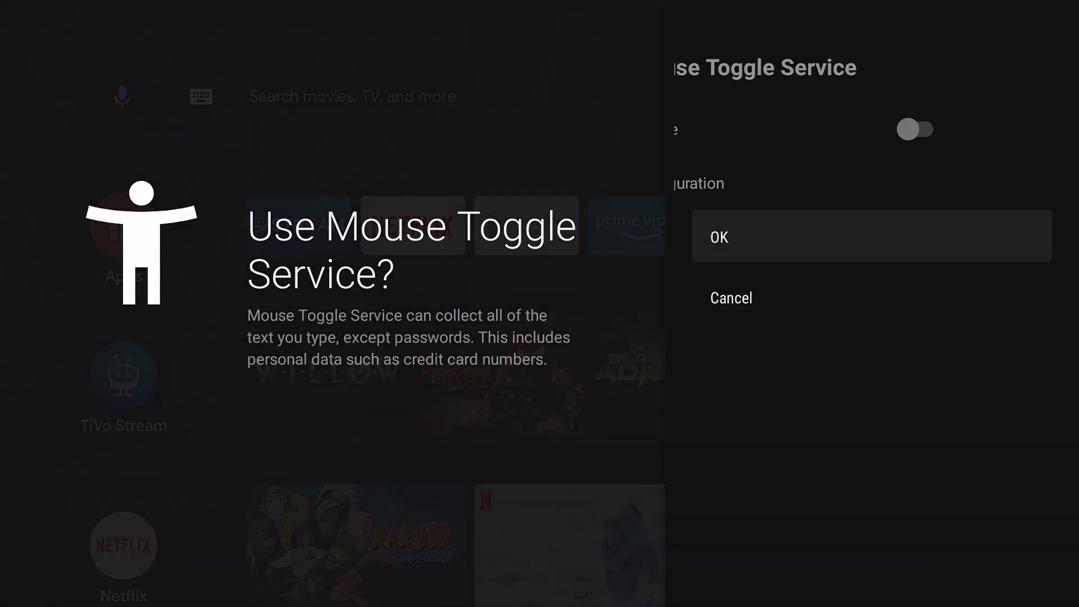
{"action": "left_click", "coordinate": [871, 236]}
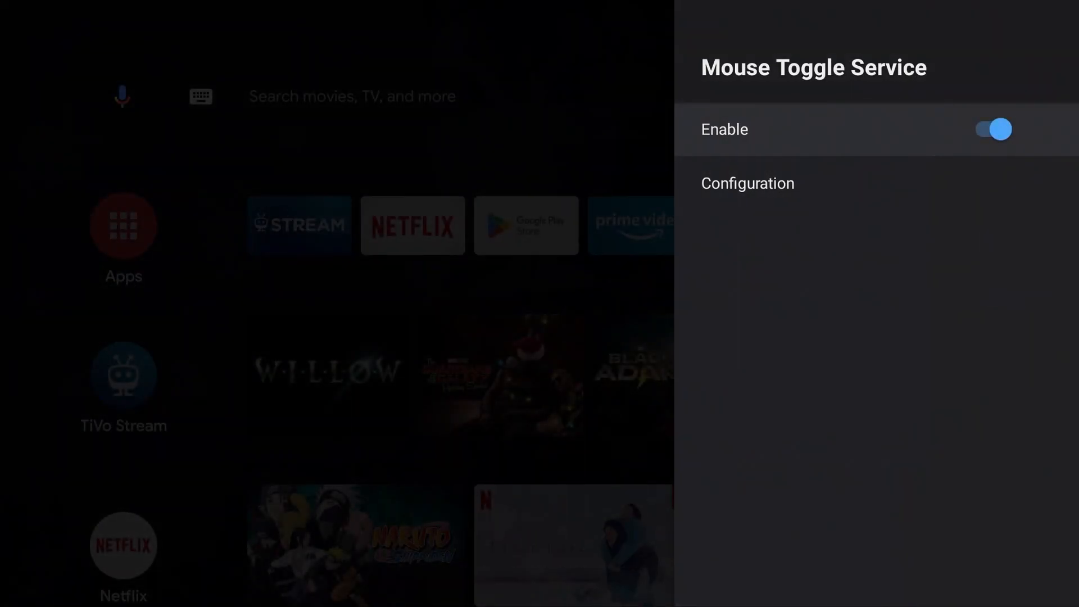
{"action": "left_click", "coordinate": [748, 183]}
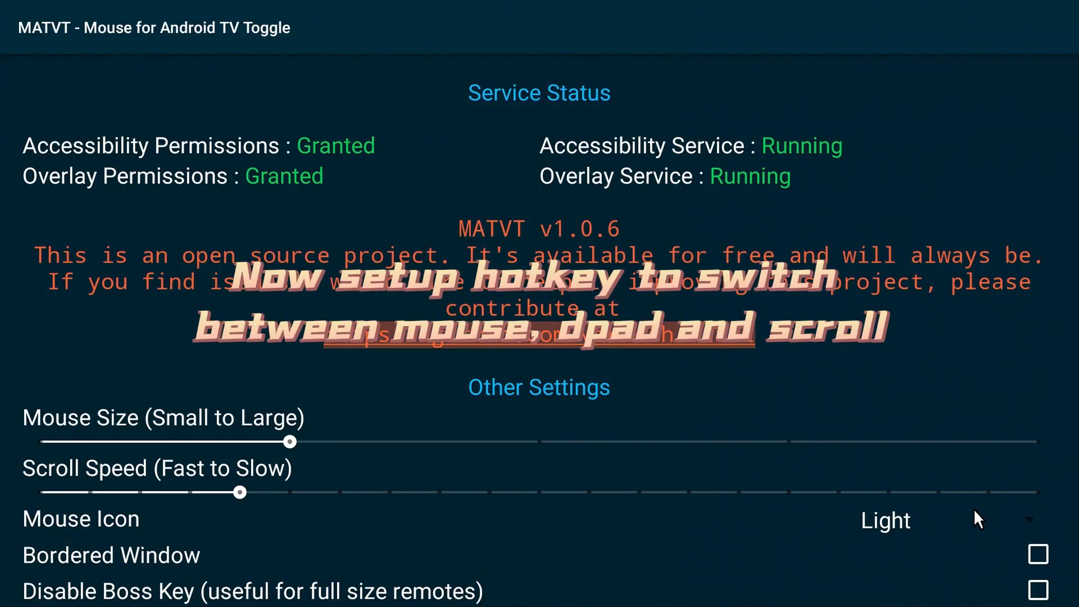
Tick 'Will Boss Key Toggle?', detect and confirm key 165, save and exit.
{"action": "scroll", "scroll_direction": "down", "scroll_amount": 3}
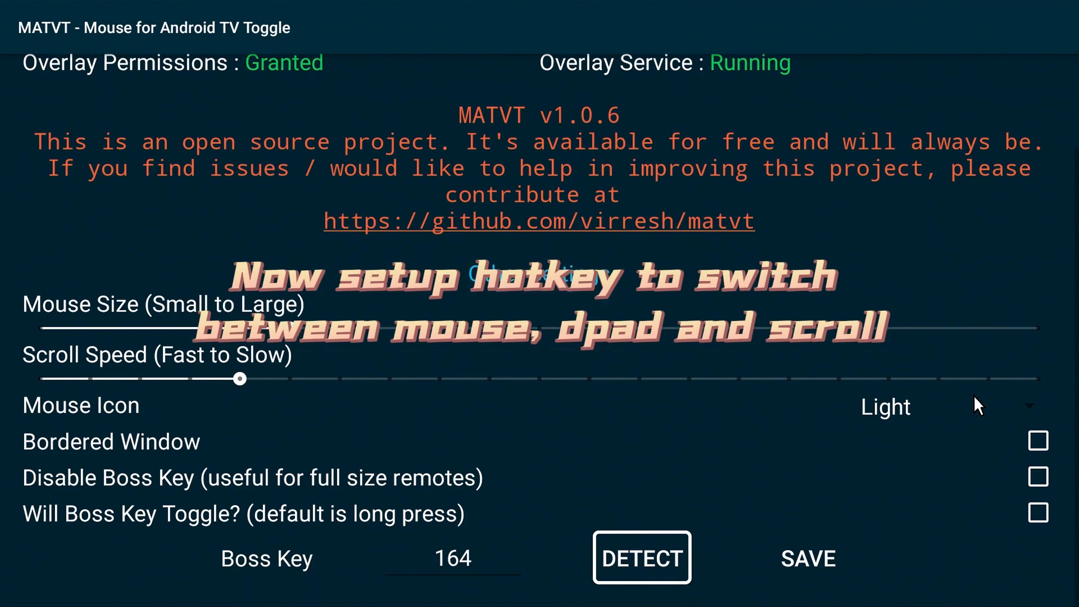
{"action": "left_click", "coordinate": [1039, 513]}
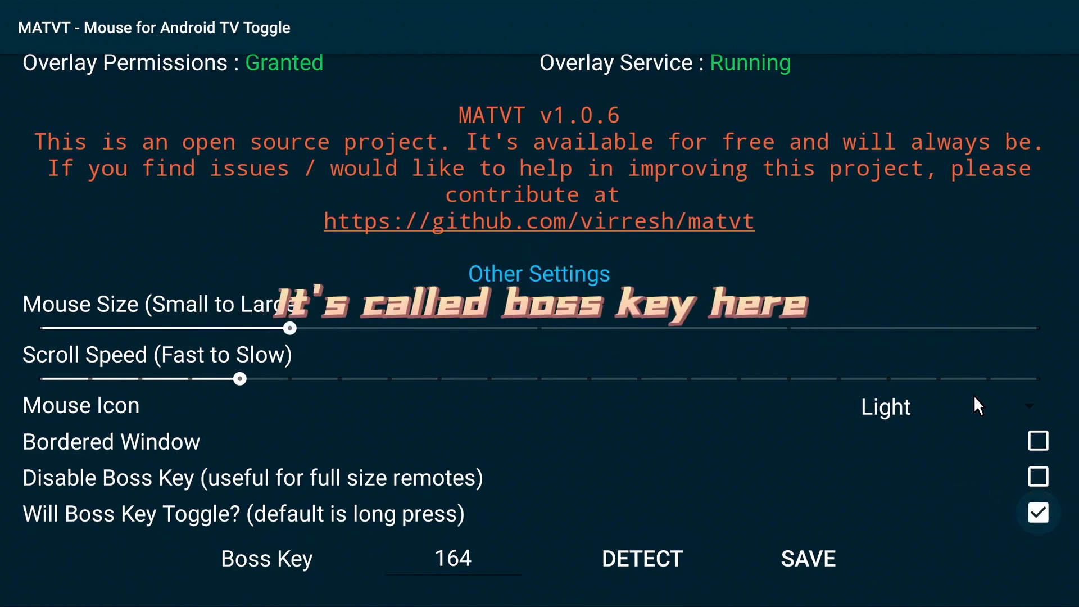
{"action": "left_click", "coordinate": [640, 558]}
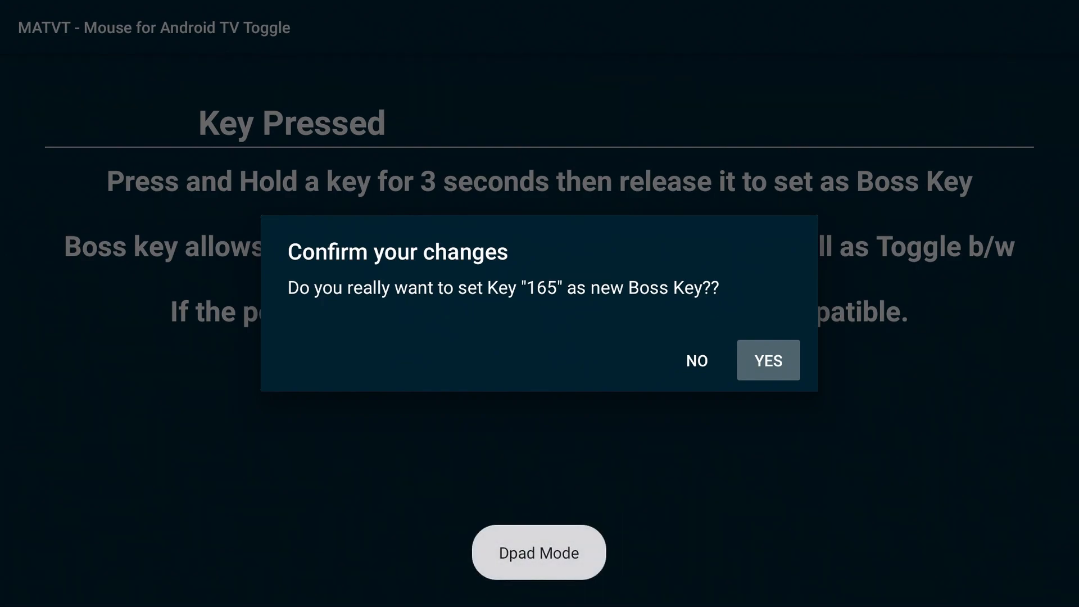
{"action": "left_click", "coordinate": [767, 360]}
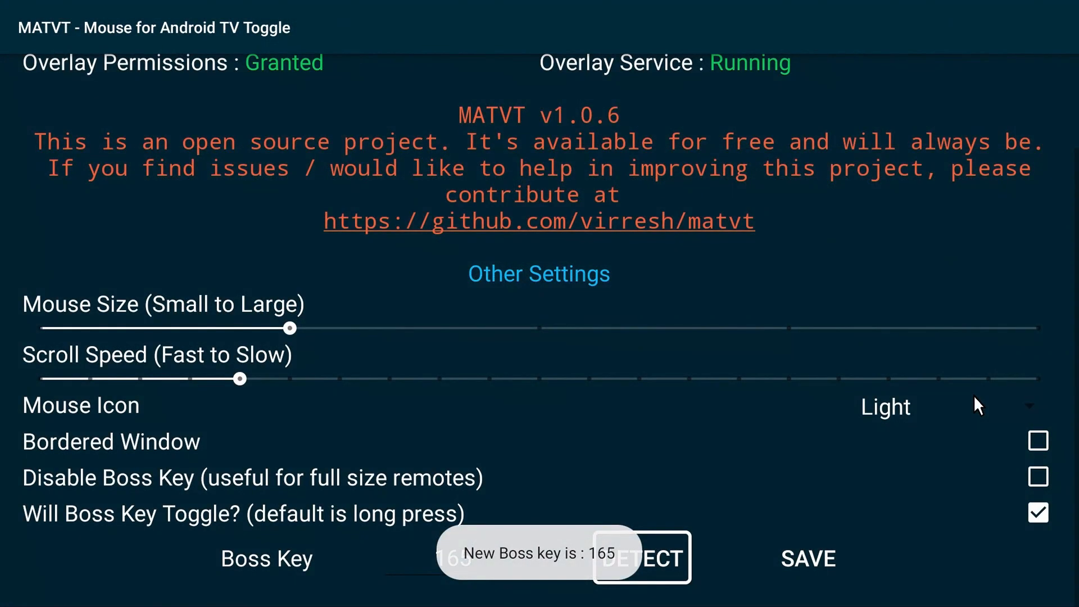
{"action": "left_click", "coordinate": [640, 558]}
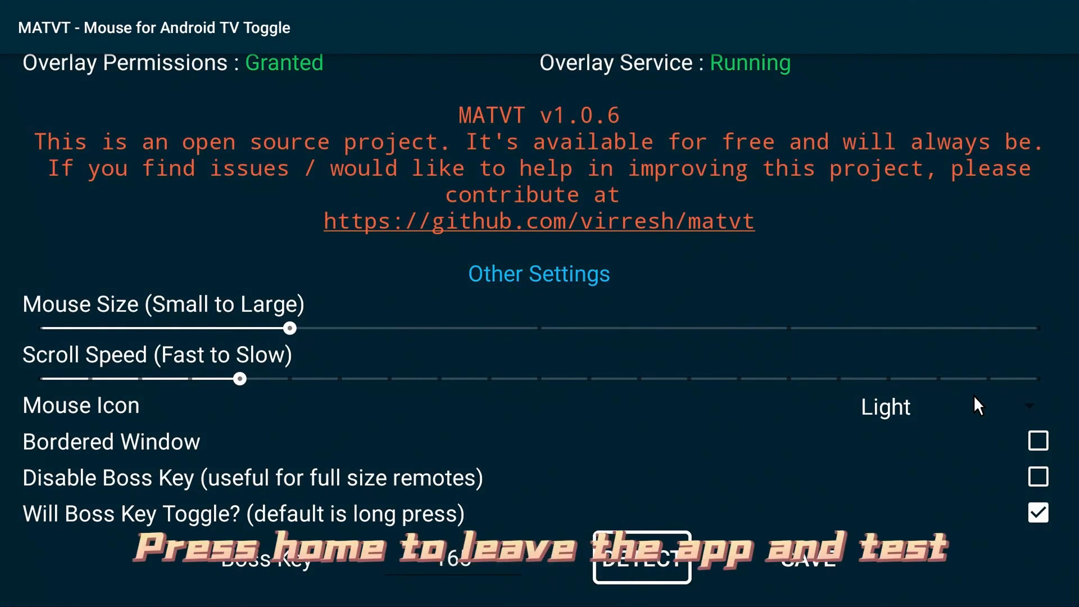
{"action": "left_click", "coordinate": [641, 559]}
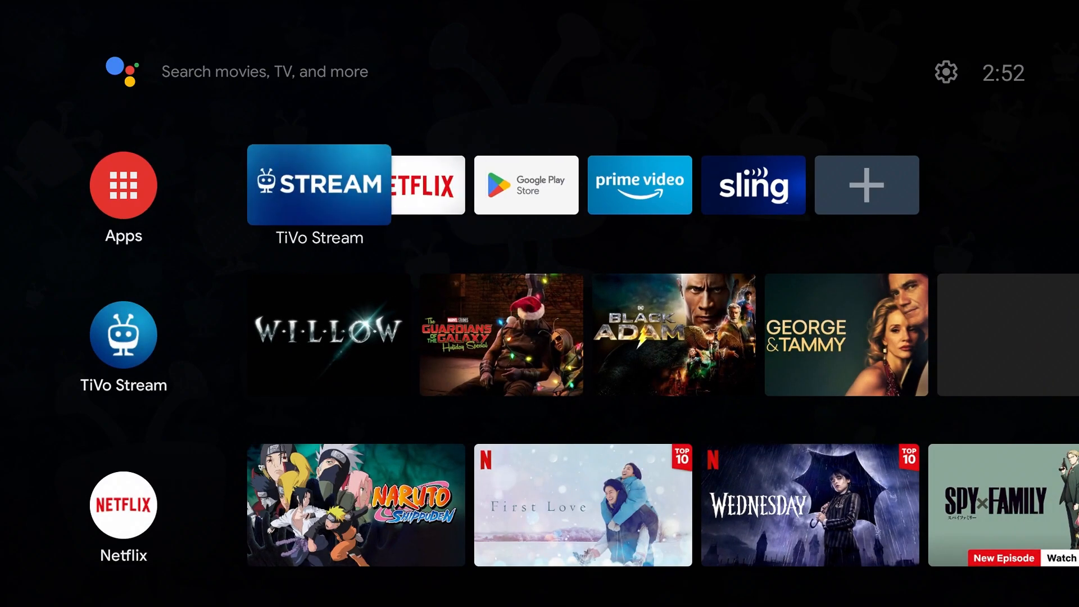
Open Sideload Buddy for TV from the home screen and launch the Chrome tile.
{"action": "left_click", "coordinate": [123, 185]}
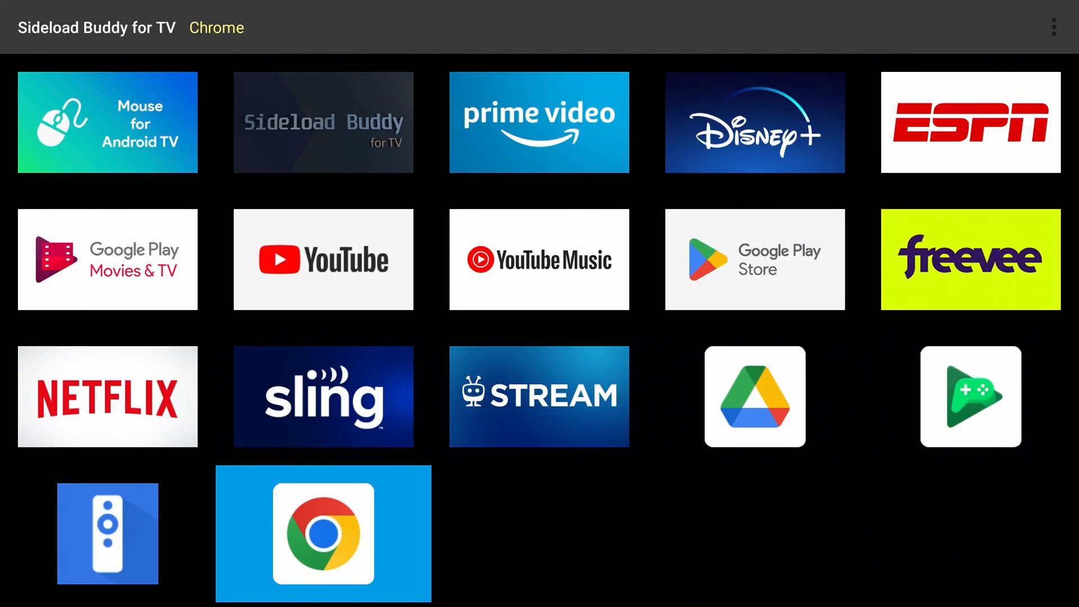
{"action": "left_click", "coordinate": [323, 534]}
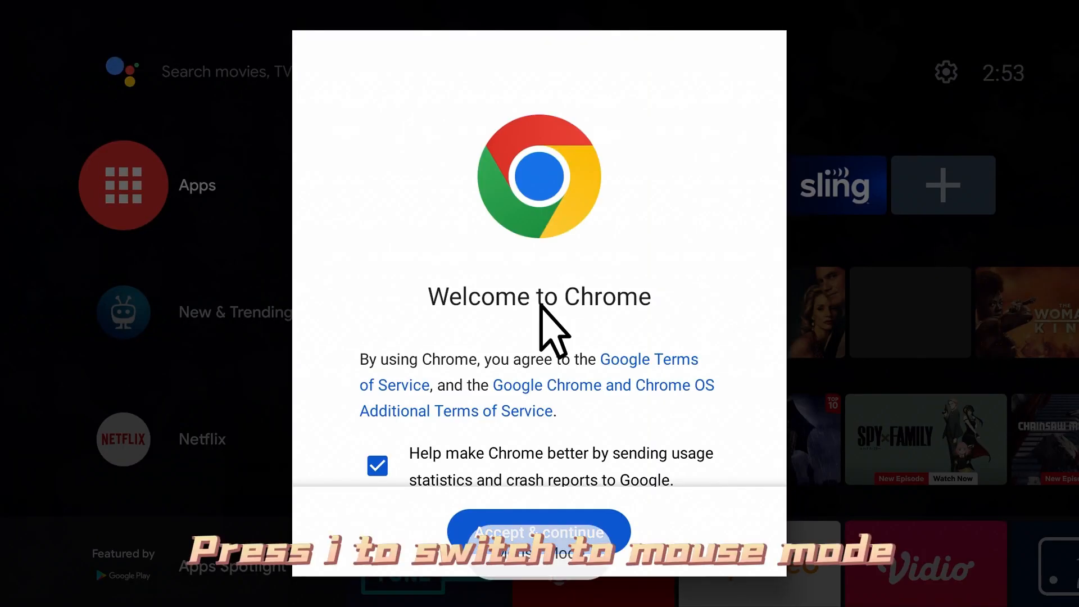
{"action": "mouse_move", "coordinate": [551, 461]}
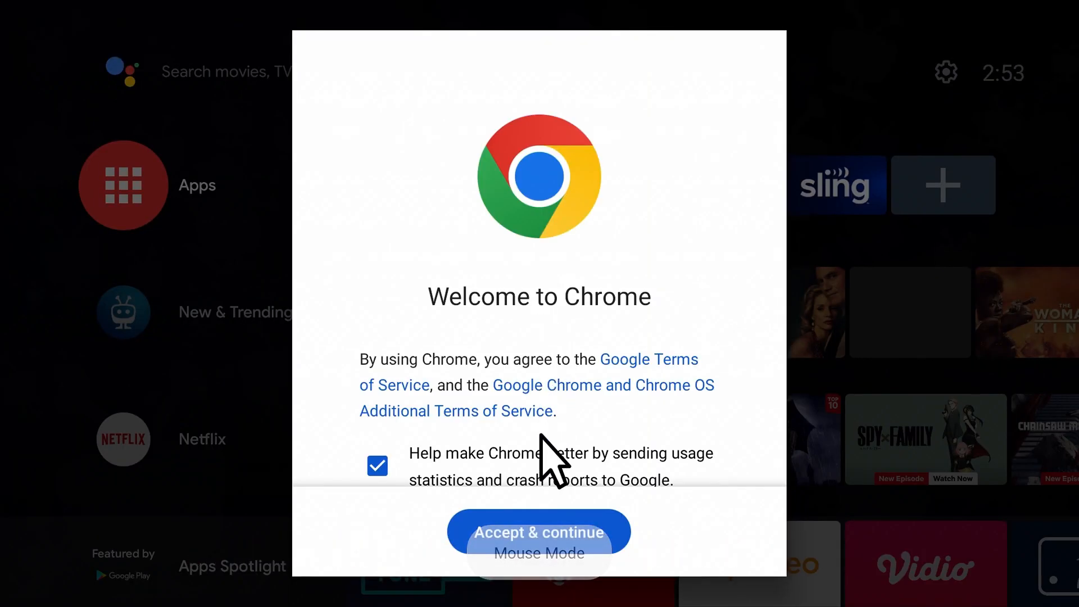
Accept Chrome's terms, open the YouTube shortcut and scroll down the feed.
{"action": "left_click", "coordinate": [540, 533]}
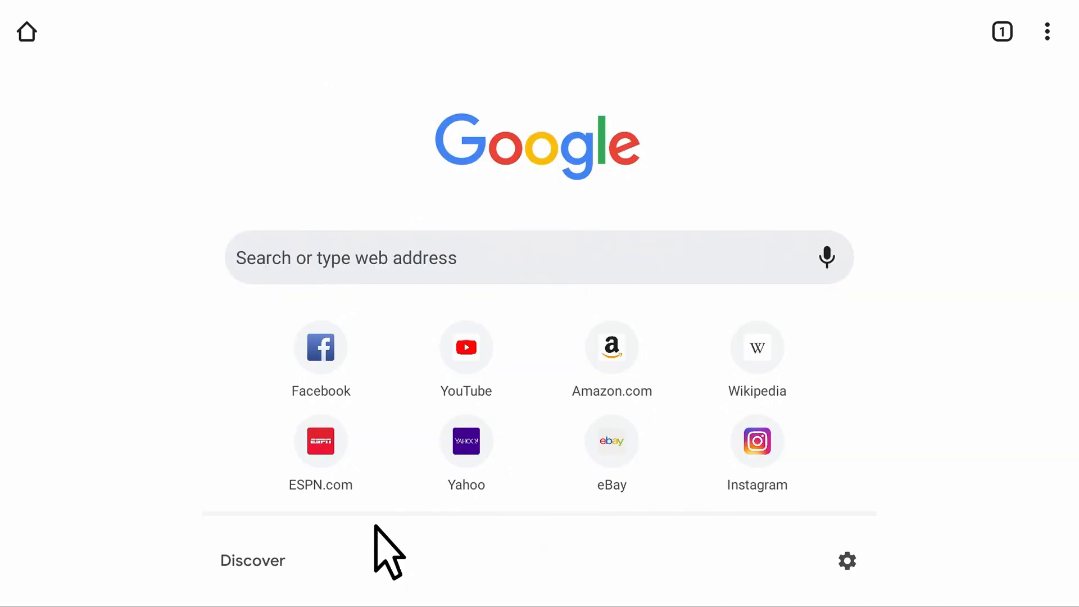
{"action": "mouse_move", "coordinate": [389, 448]}
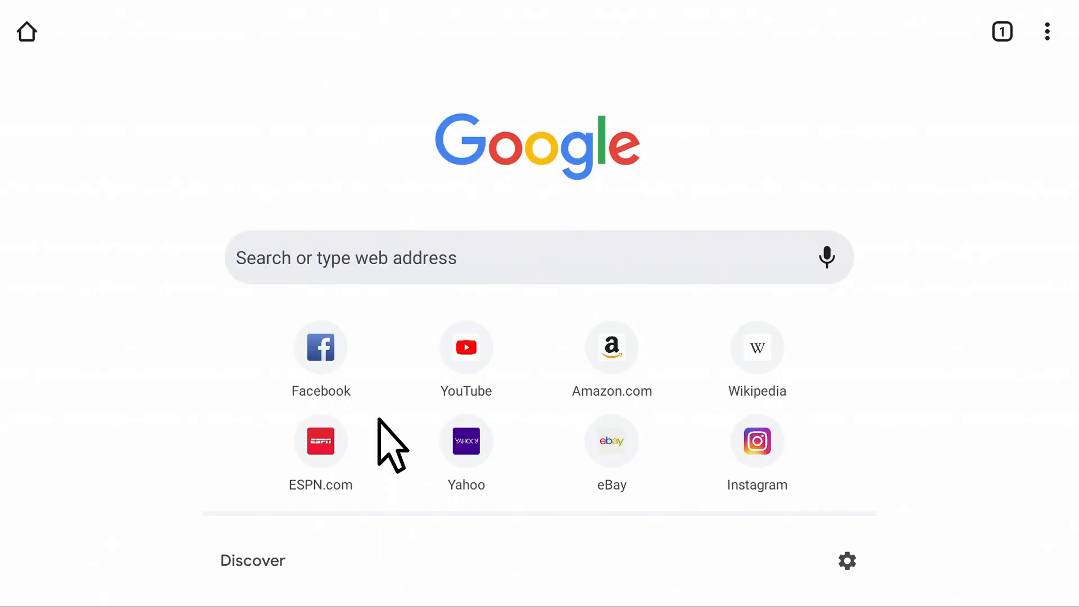
{"action": "mouse_move", "coordinate": [472, 420]}
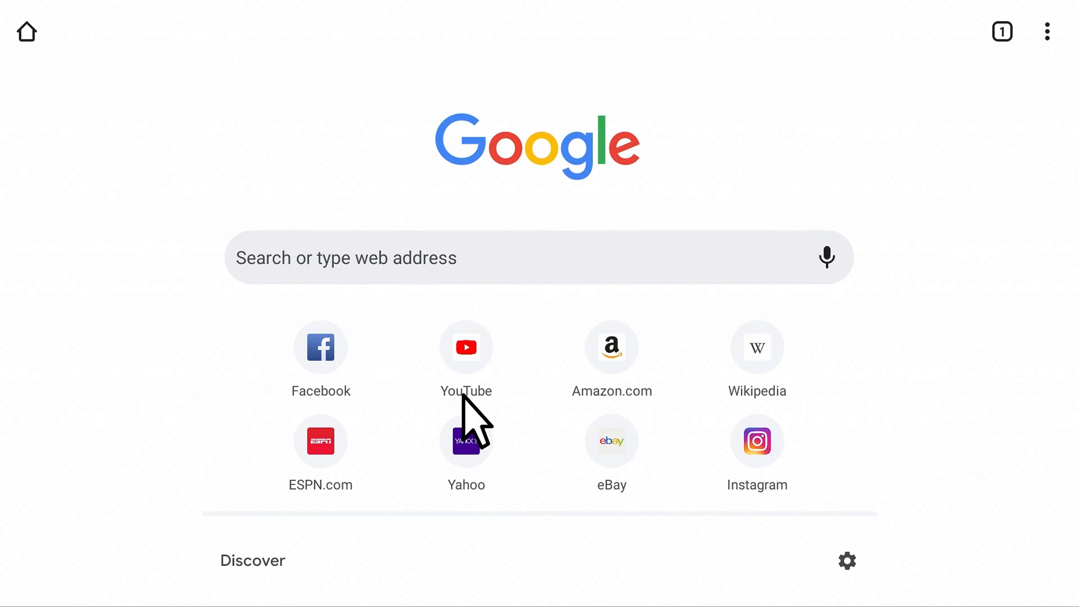
{"action": "left_click", "coordinate": [466, 347]}
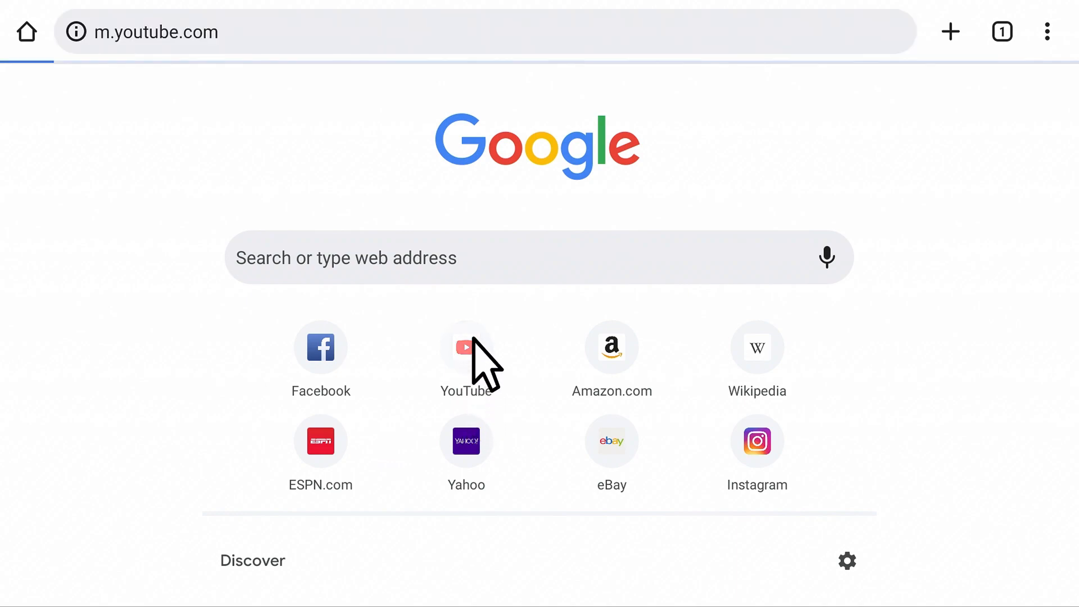
{"action": "left_click", "coordinate": [466, 347]}
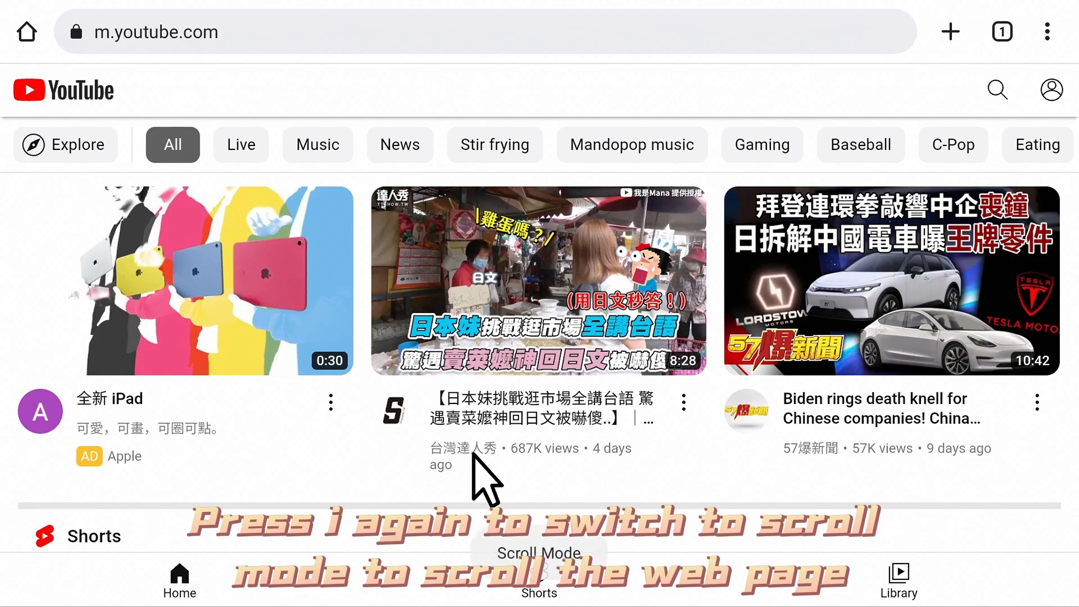
{"action": "scroll", "scroll_direction": "down", "scroll_amount": 3}
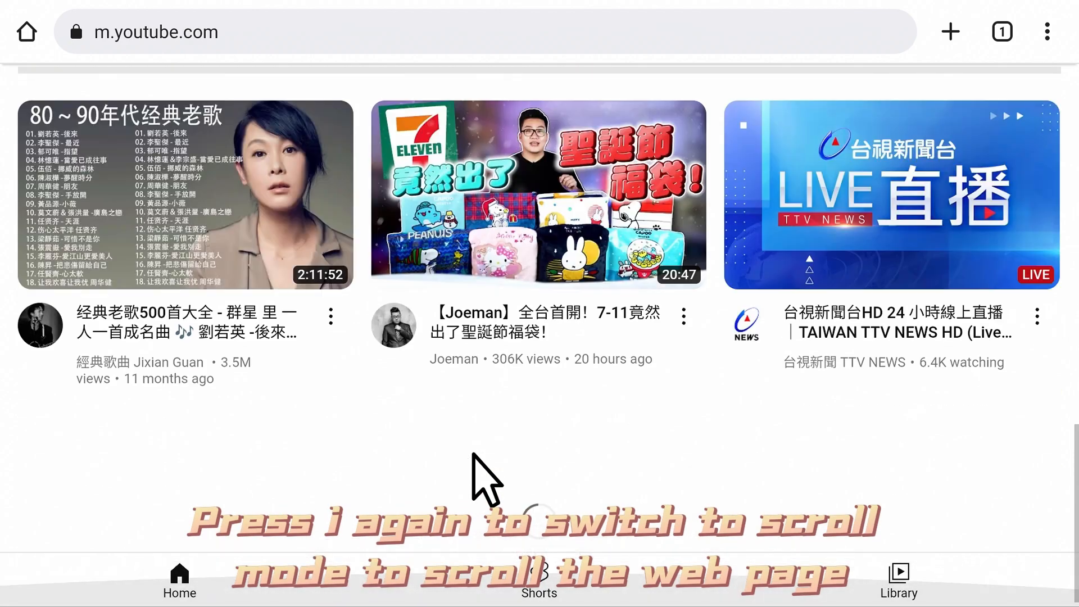
{"action": "scroll", "scroll_direction": "down", "scroll_amount": 3}
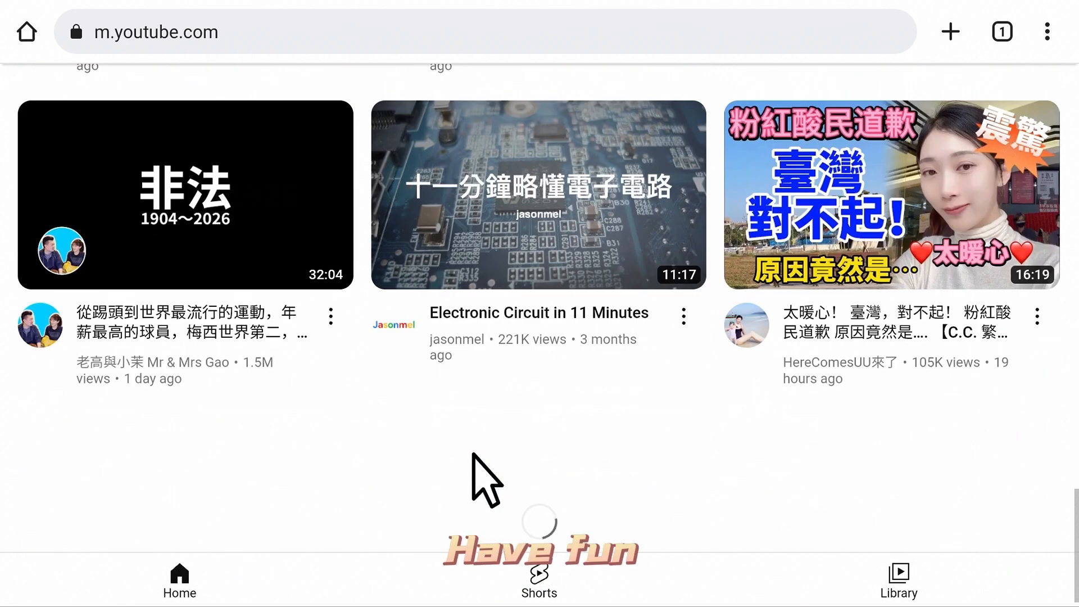